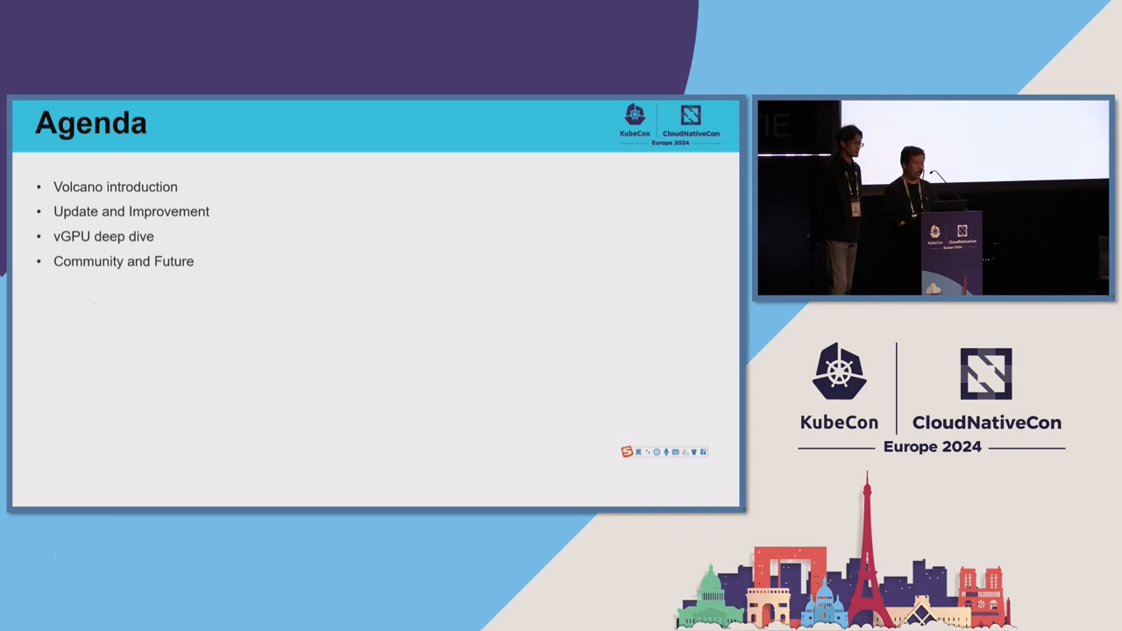
pyautogui.press('Right')
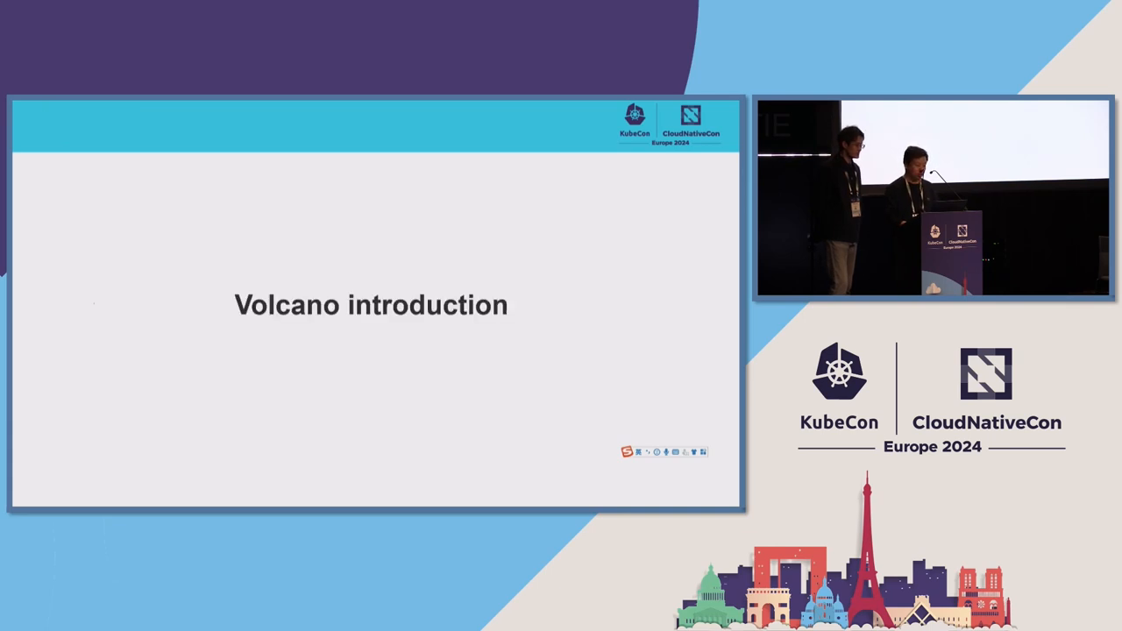
pyautogui.press('Right')
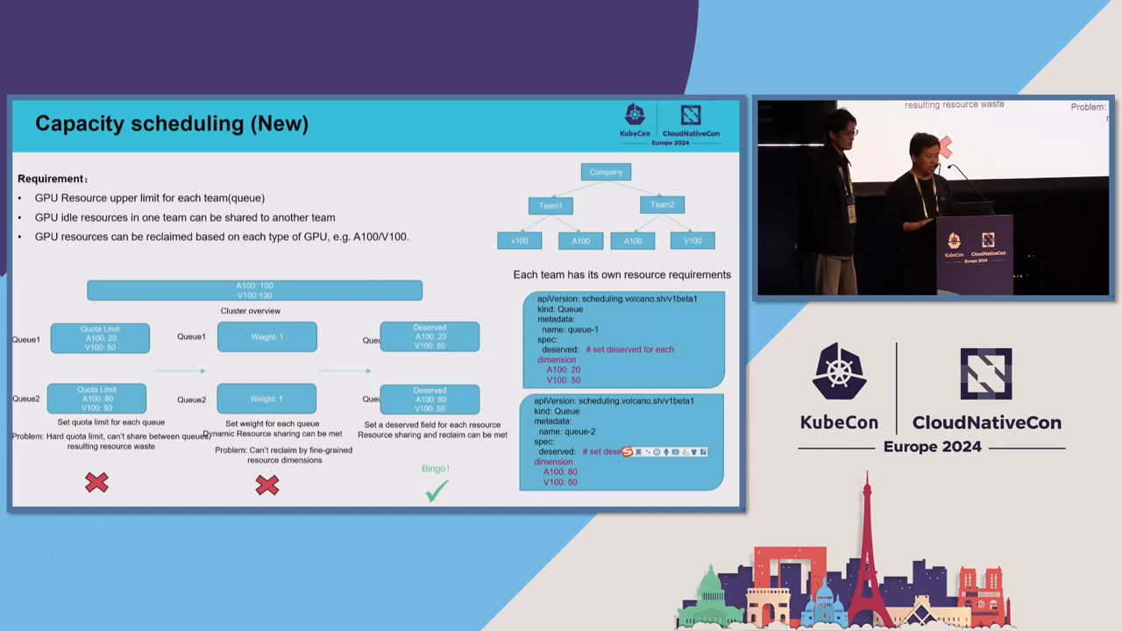
pyautogui.press('Right')
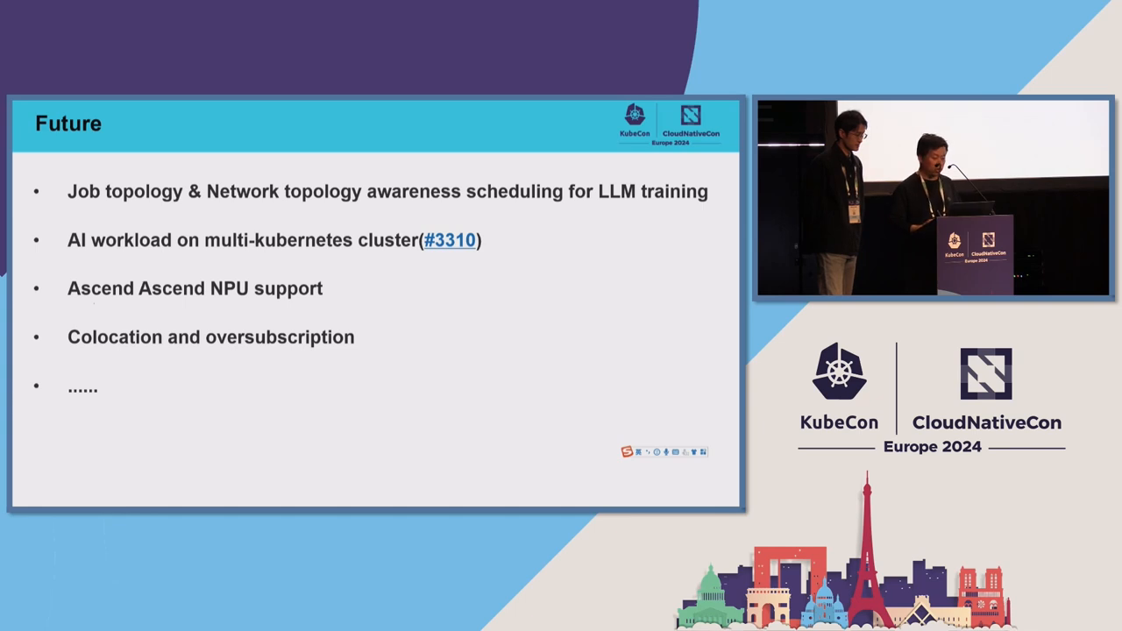
pyautogui.press('Right')
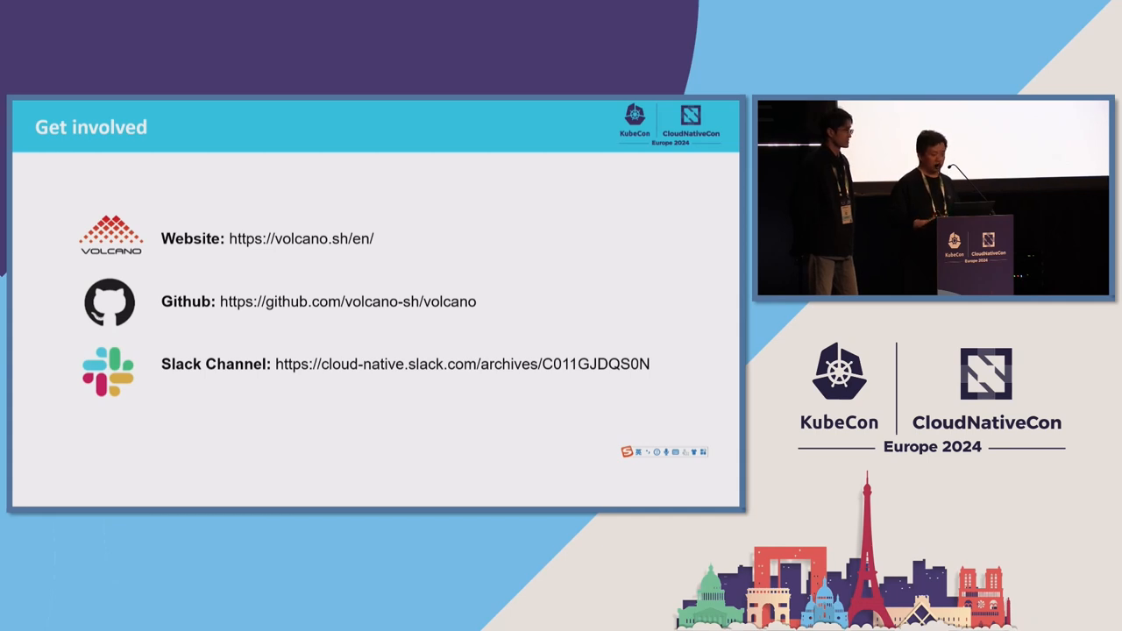